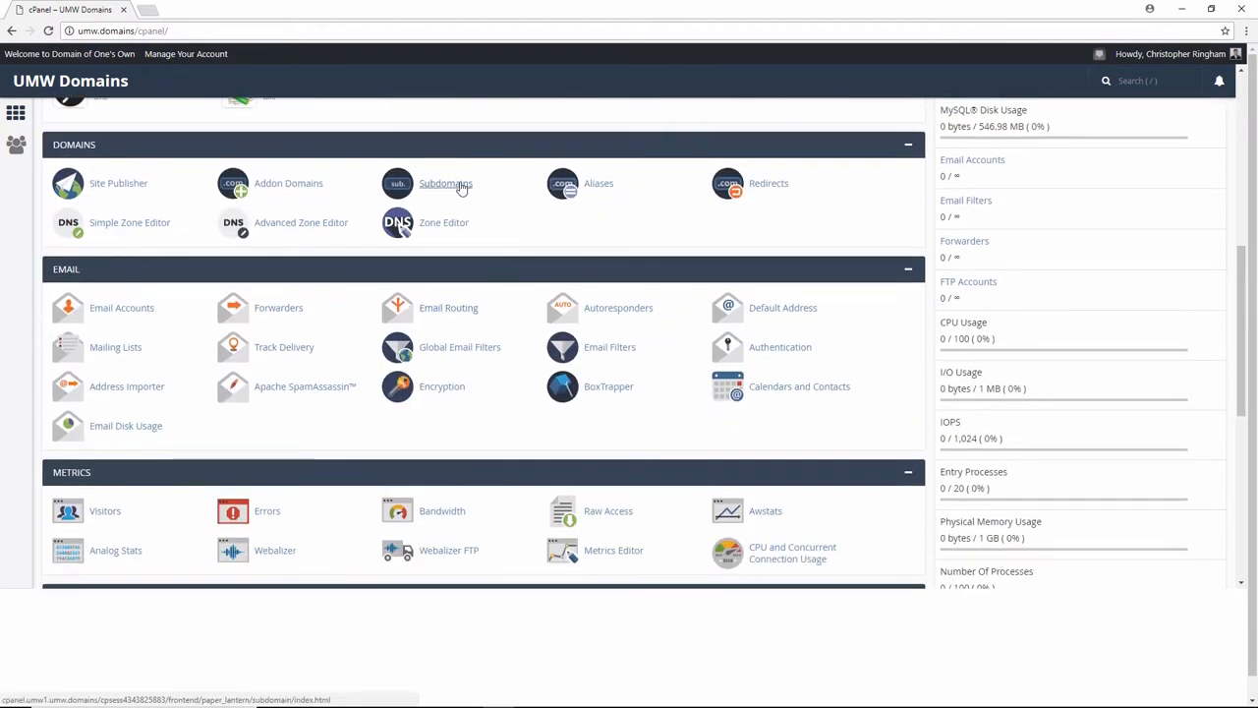
- Create the subdomain testClone1 on cringham.org from the Subdomains page
{"action": "left_click", "coordinate": [444, 183]}
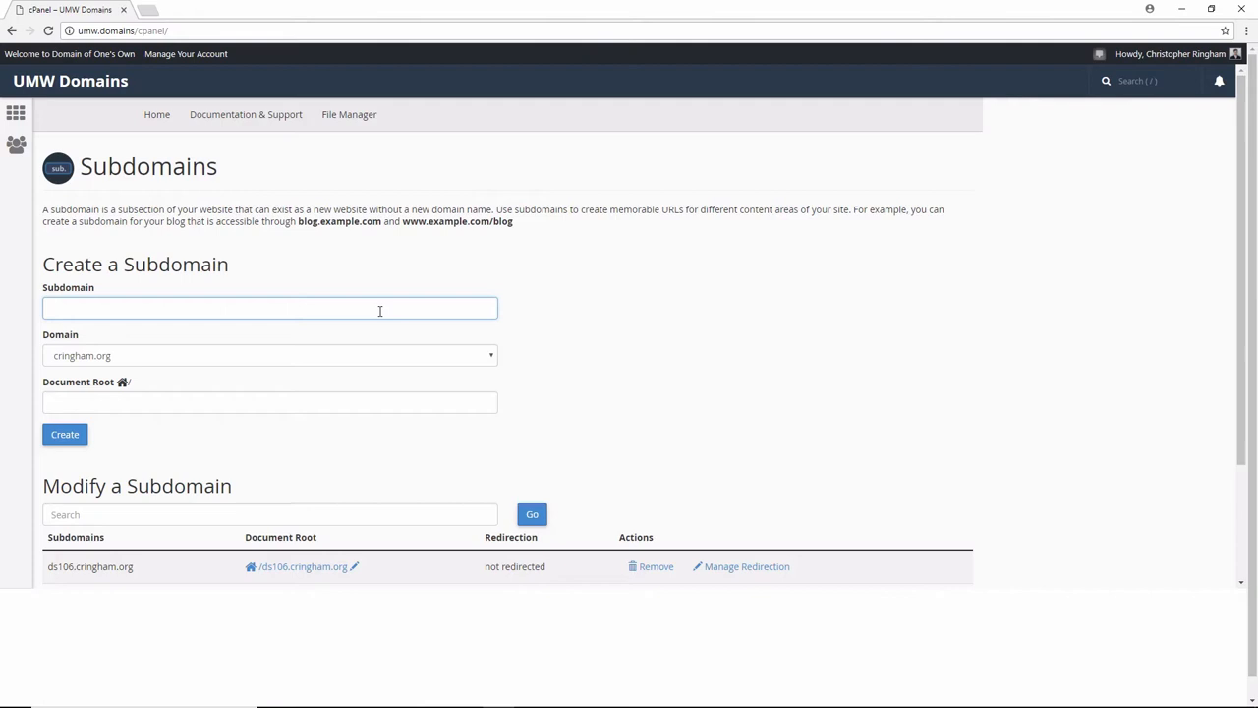
{"action": "type", "text": "testClone1"}
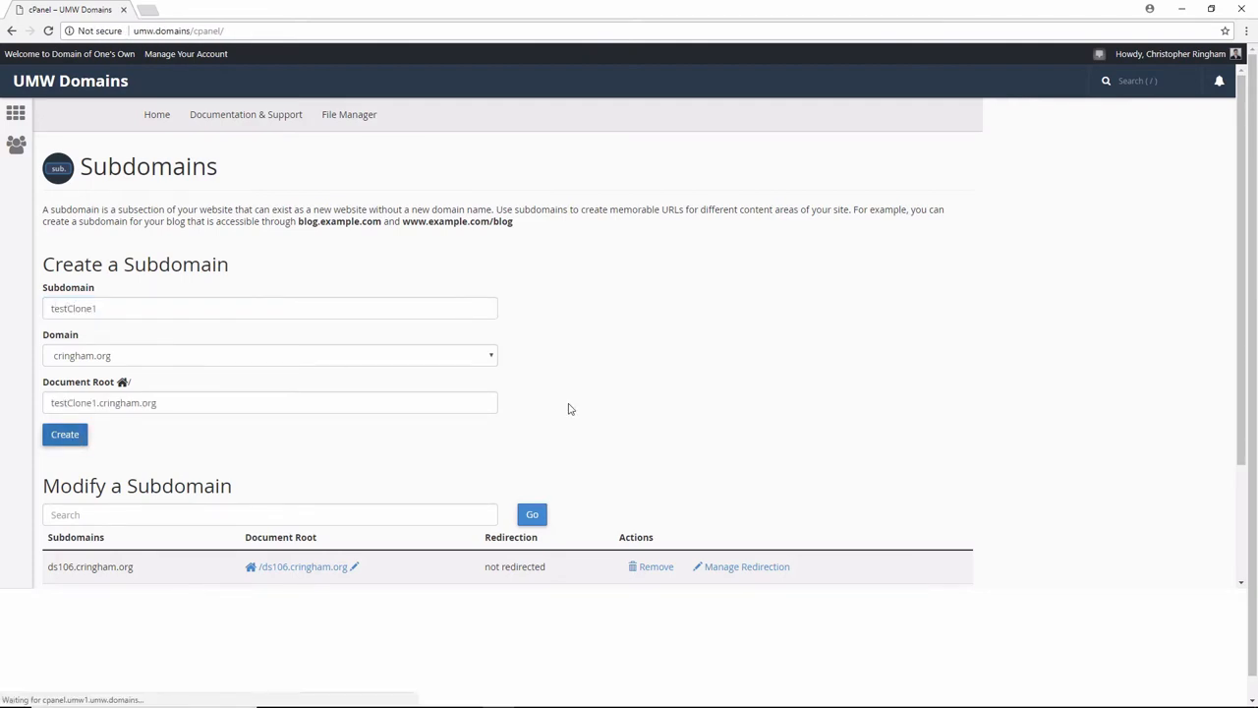
{"action": "left_click", "coordinate": [63, 434]}
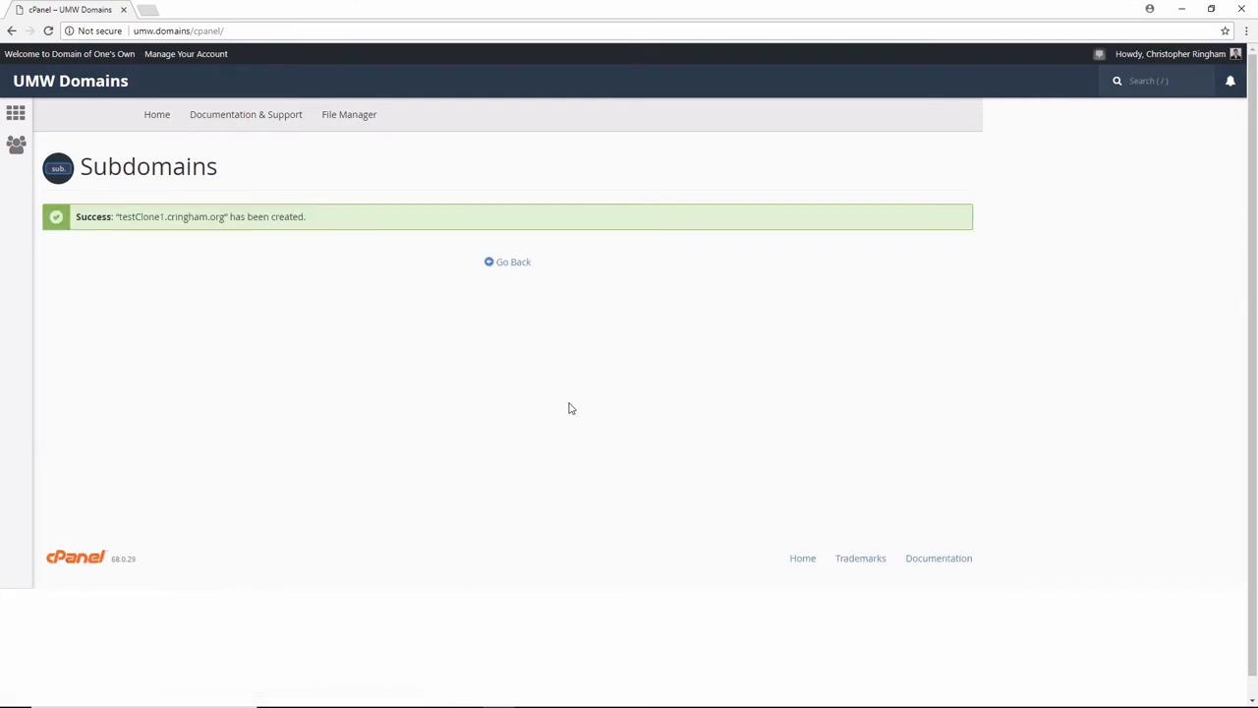
- Return to the subdomain list showing testclone1.cringham.org, then reach the installed WordPress sites
{"action": "left_click", "coordinate": [507, 261]}
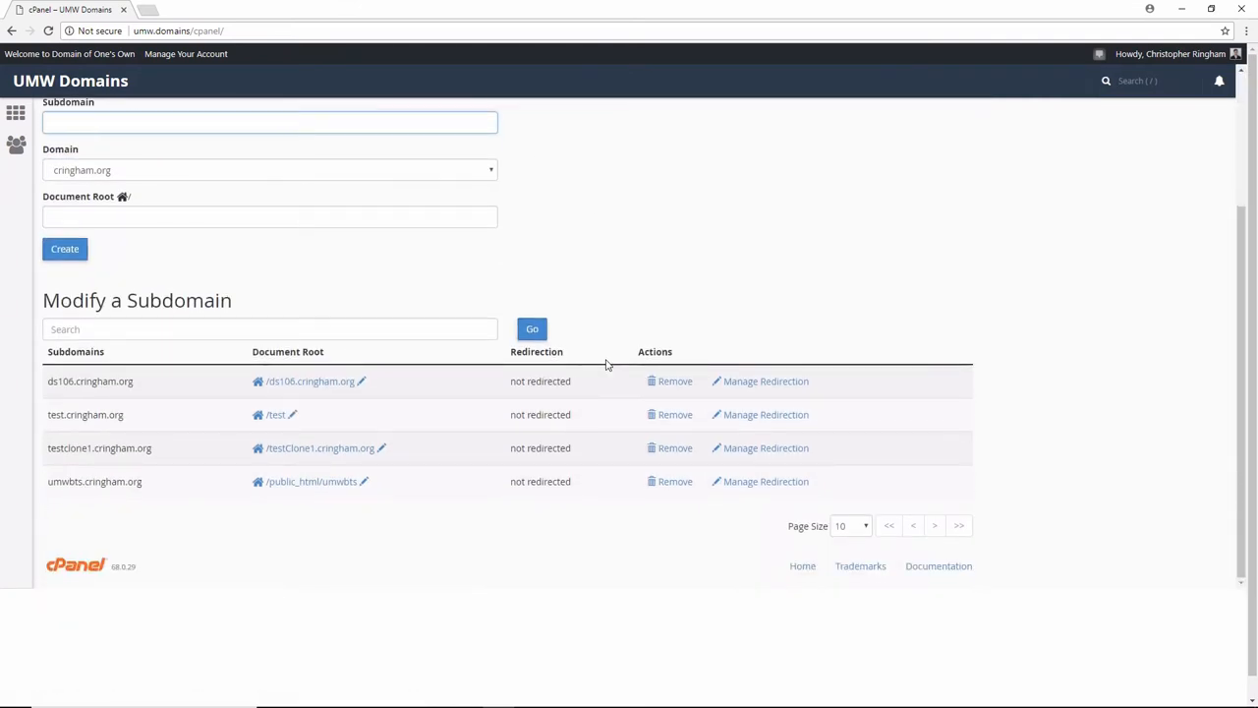
{"action": "left_click", "coordinate": [269, 122]}
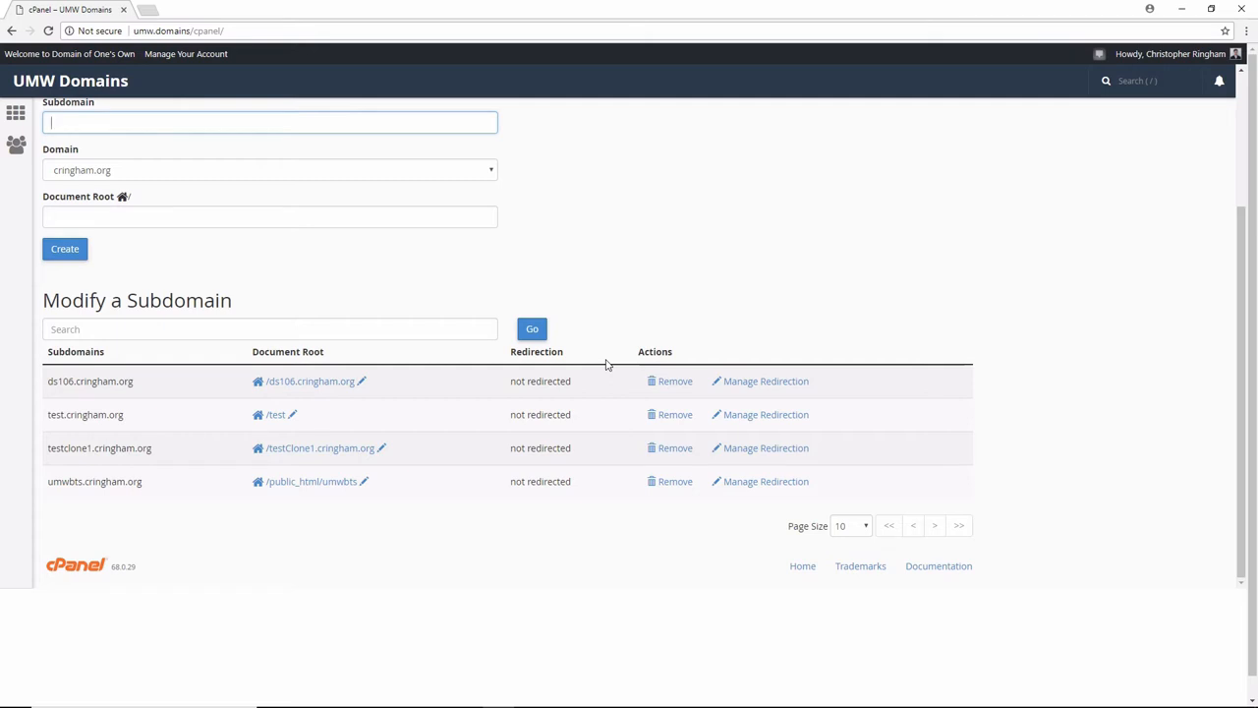
{"action": "left_click", "coordinate": [185, 55]}
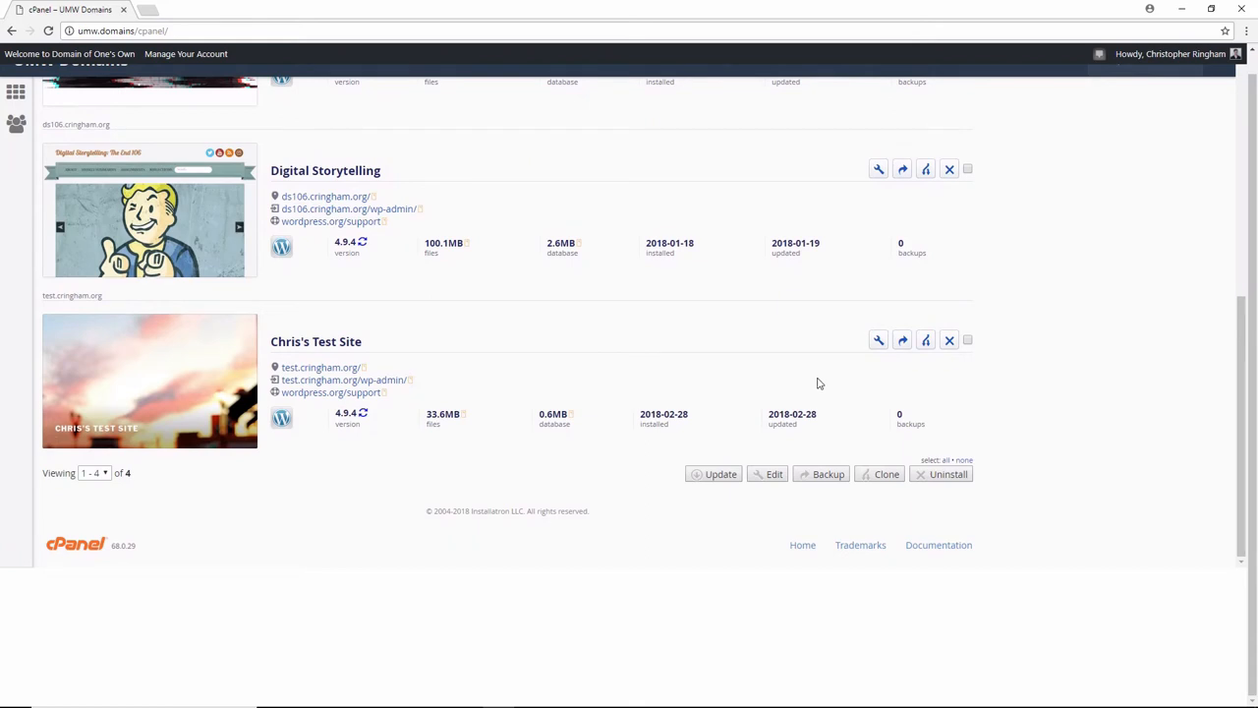
{"action": "mouse_move", "coordinate": [924, 340]}
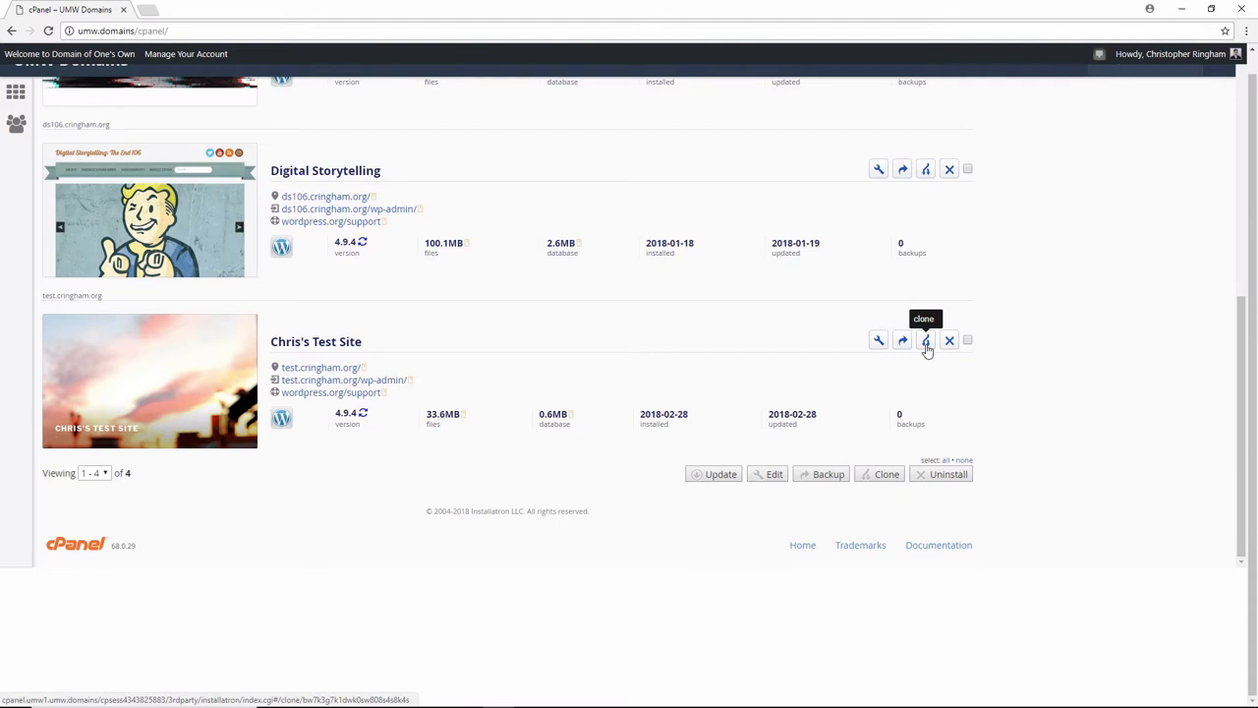
- Start a clone of Chris's Test Site from Installatron's installed applications list
{"action": "left_click", "coordinate": [924, 340]}
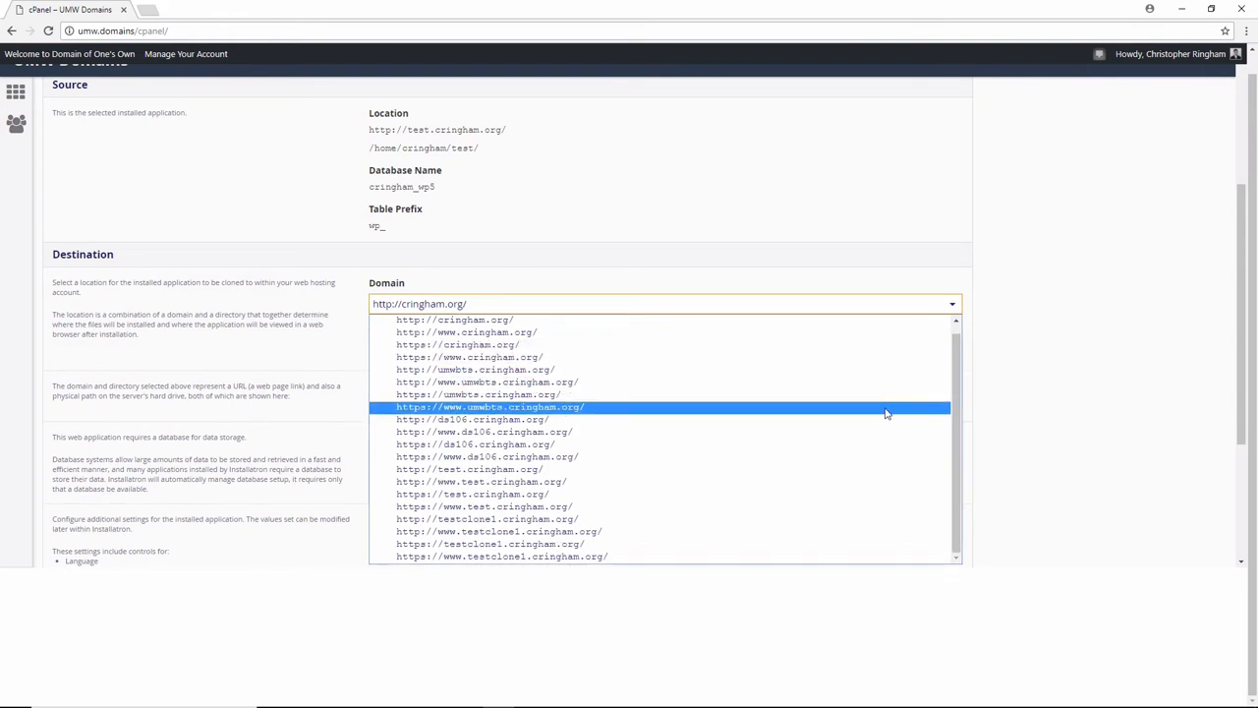
{"action": "mouse_move", "coordinate": [719, 519]}
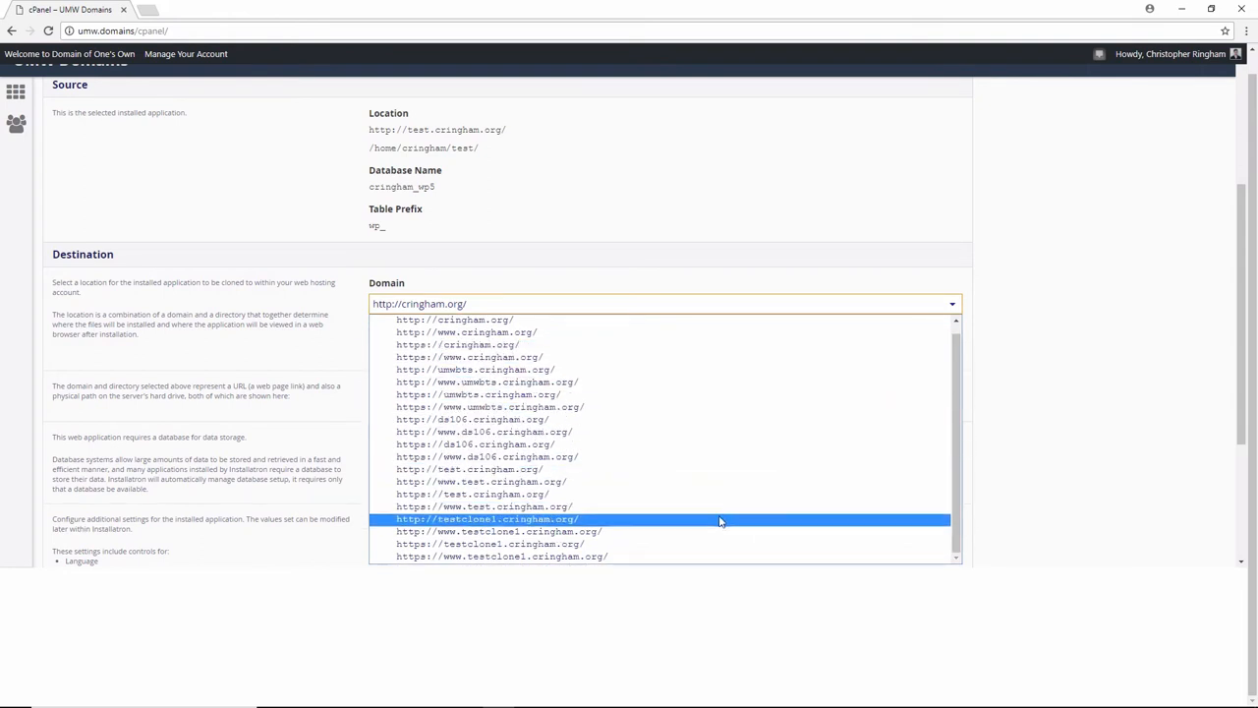
{"action": "left_click", "coordinate": [487, 519]}
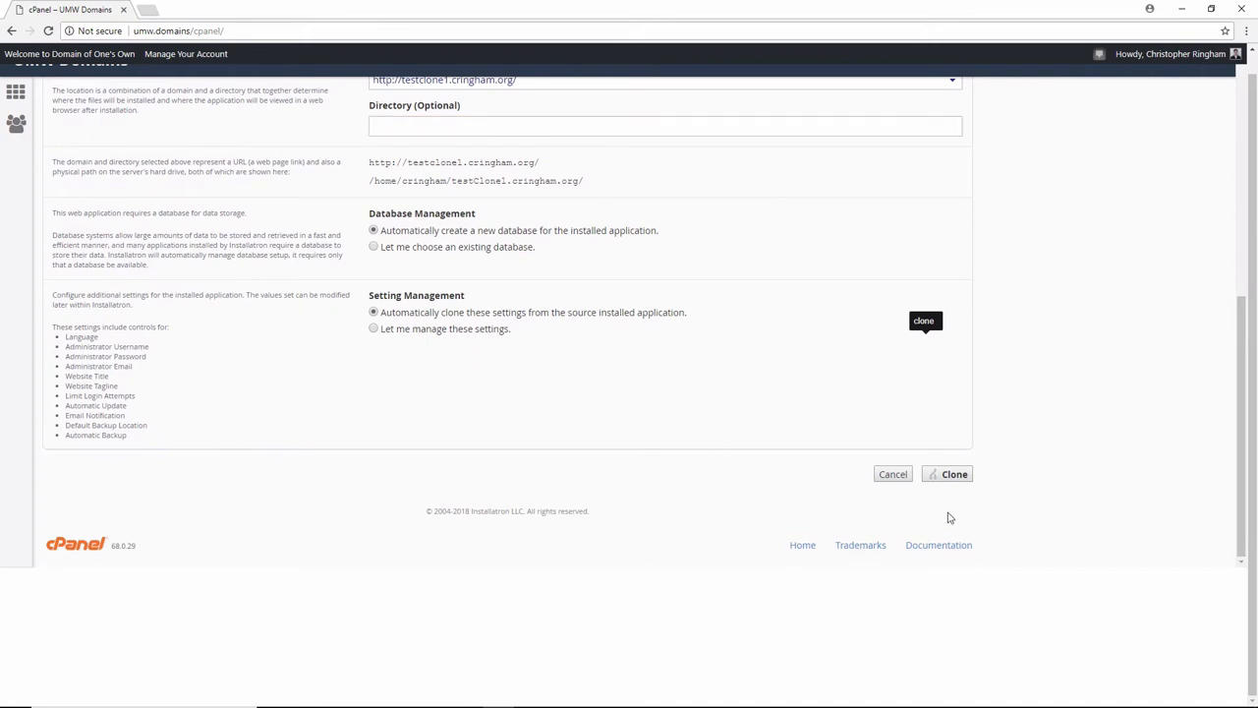
{"action": "mouse_move", "coordinate": [951, 474]}
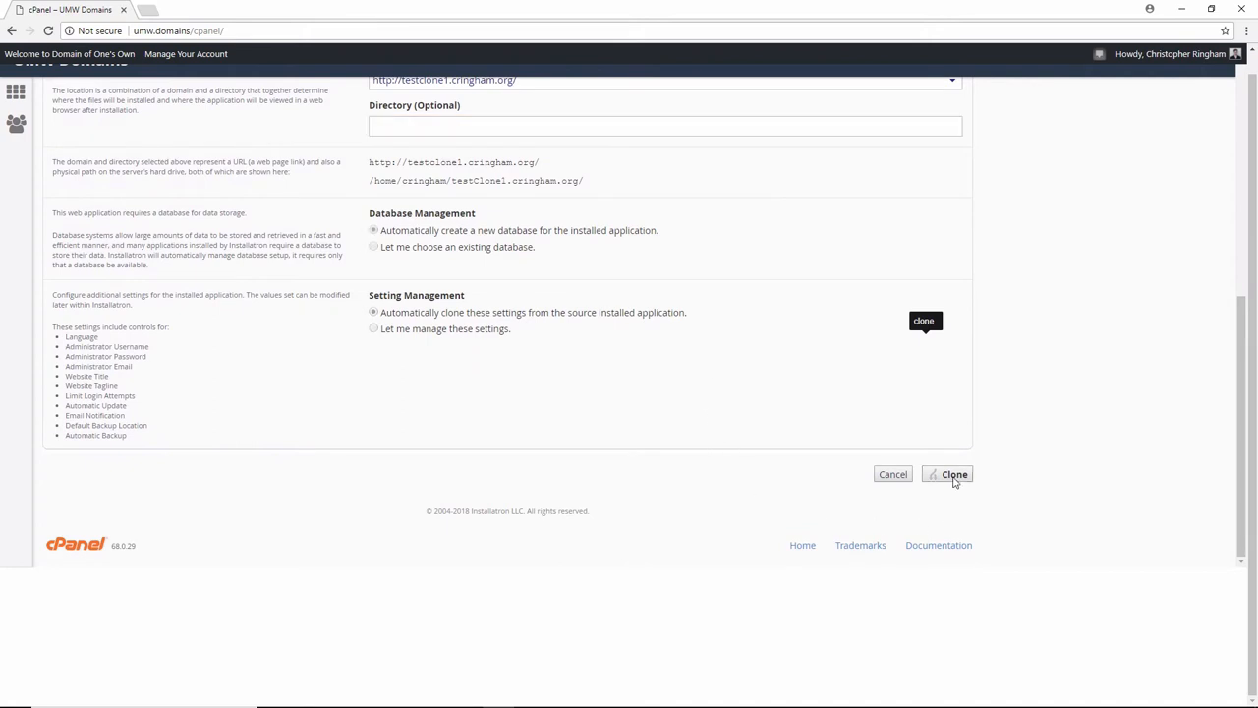
{"action": "left_click", "coordinate": [947, 473]}
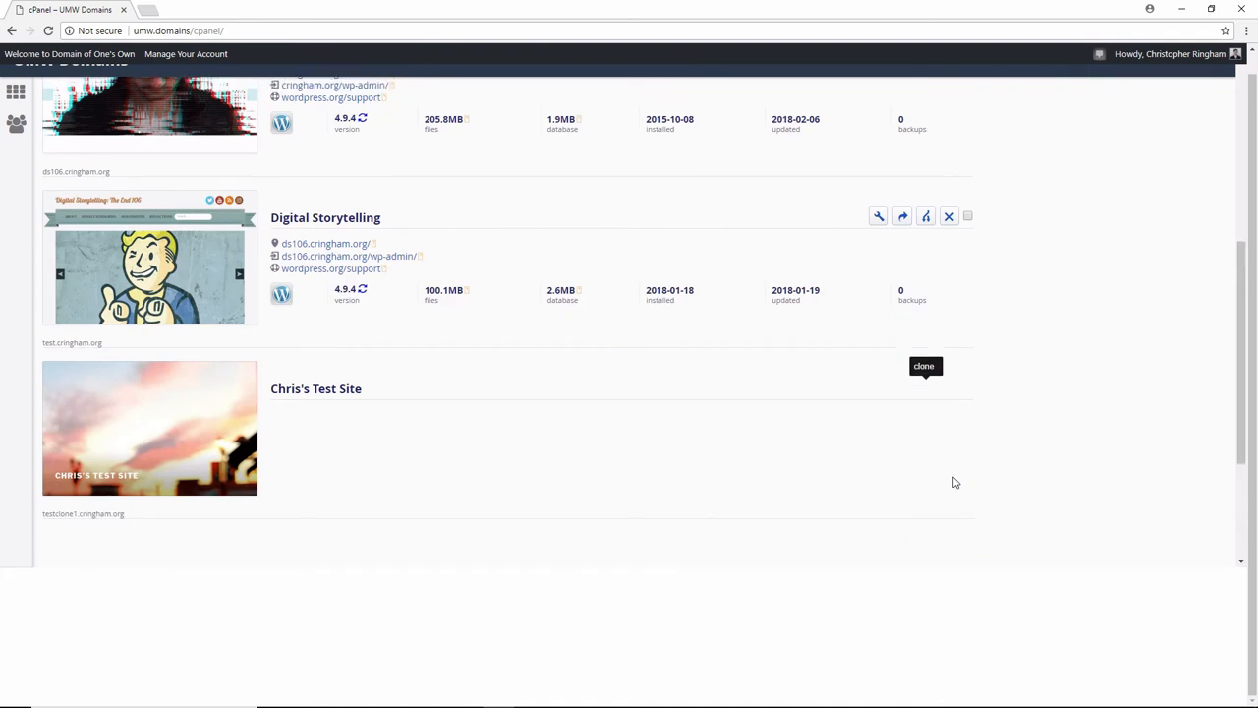
{"action": "scroll", "scroll_direction": "down", "scroll_amount": 3}
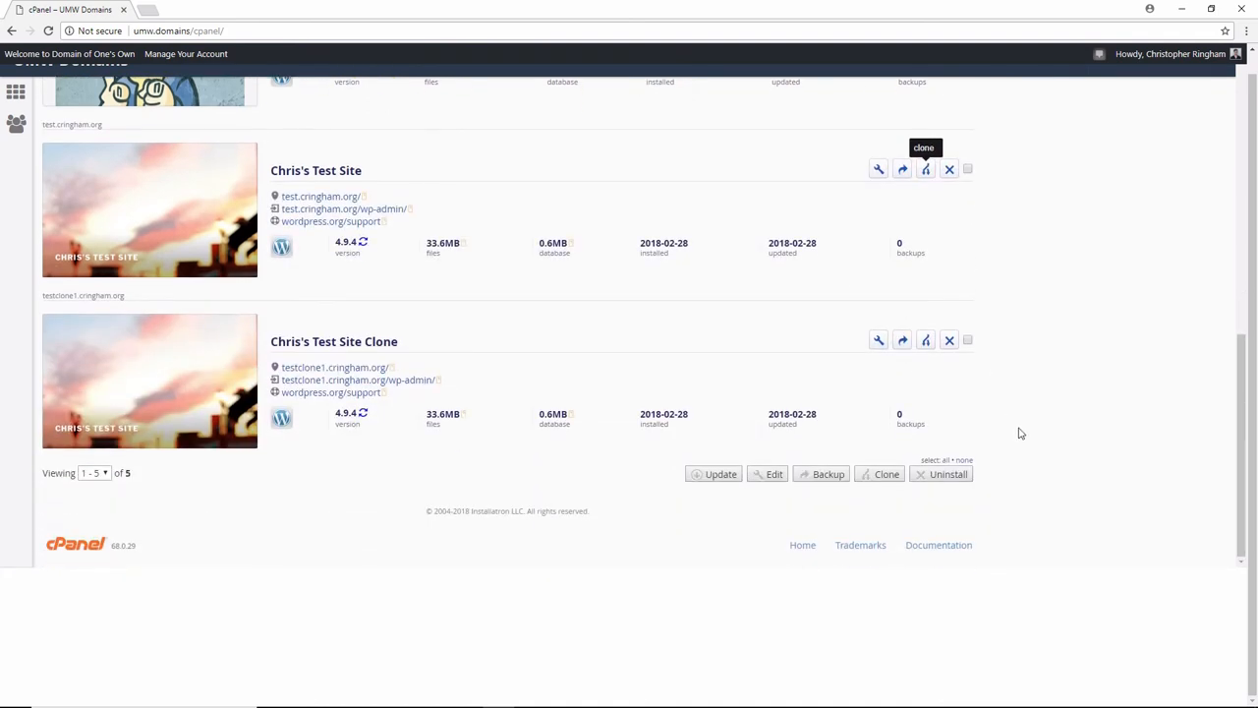